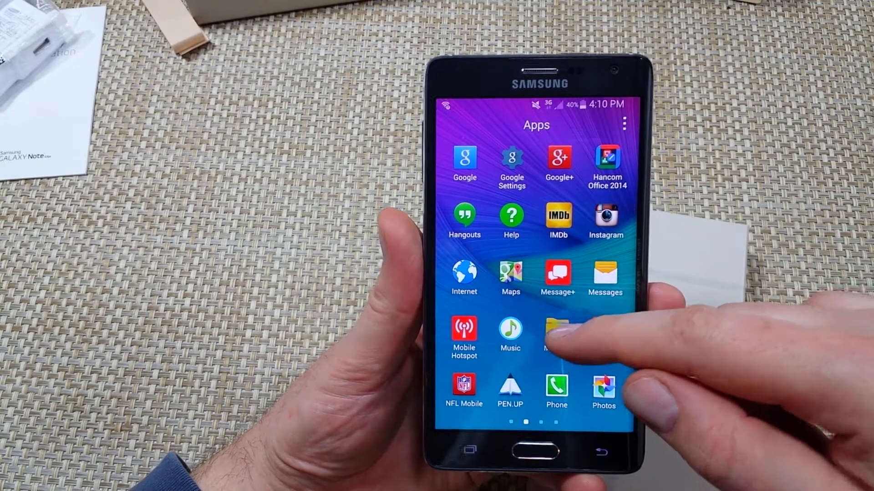
- Launch My Files from the Apps screen
click(557, 330)
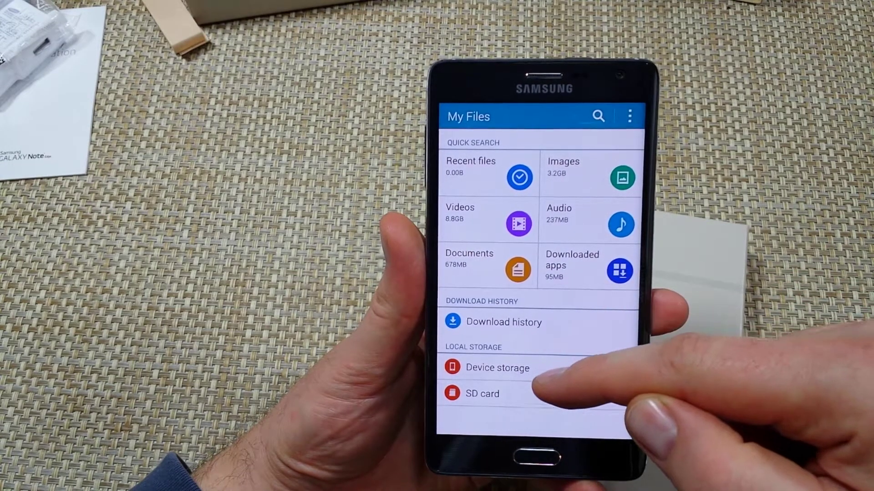
- Browse into Device storage and open the DCIM folder
click(497, 367)
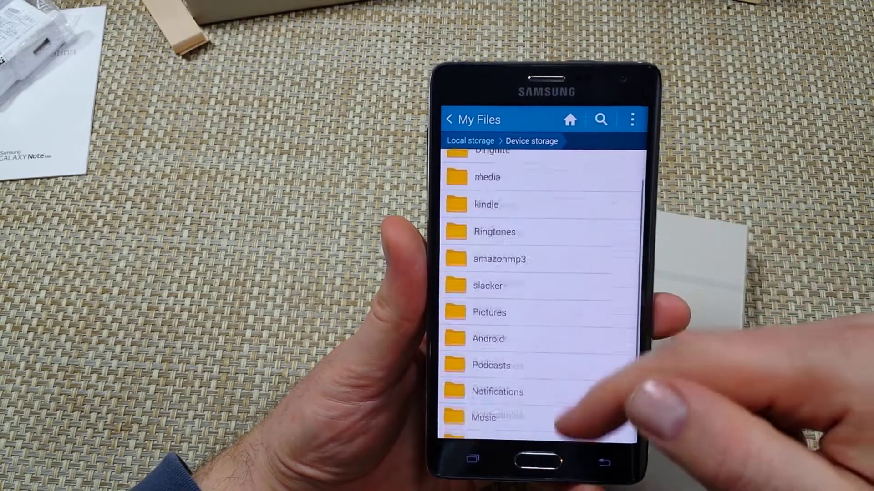
scroll(down, 3)
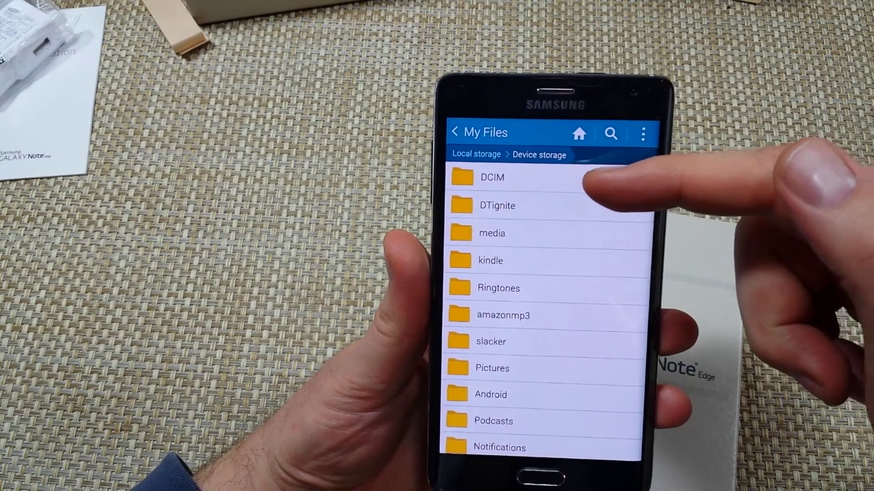
click(492, 178)
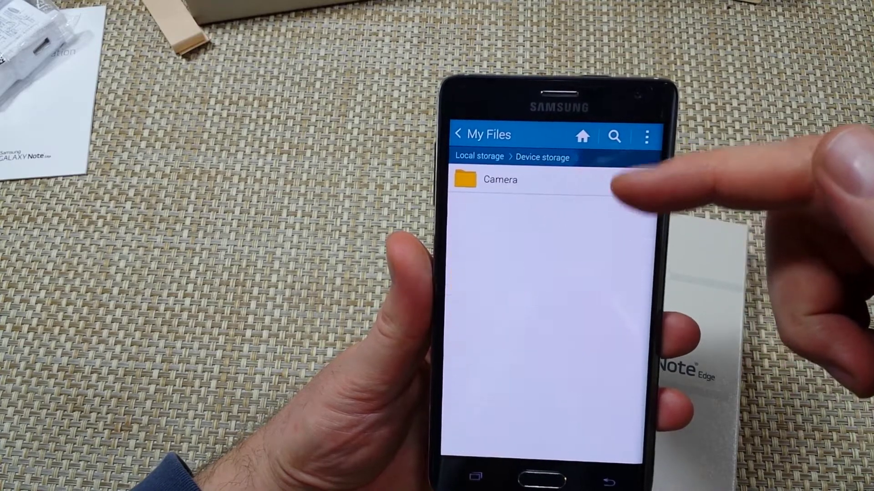
- Enter the Camera folder inside DCIM holding the ten photos
click(500, 180)
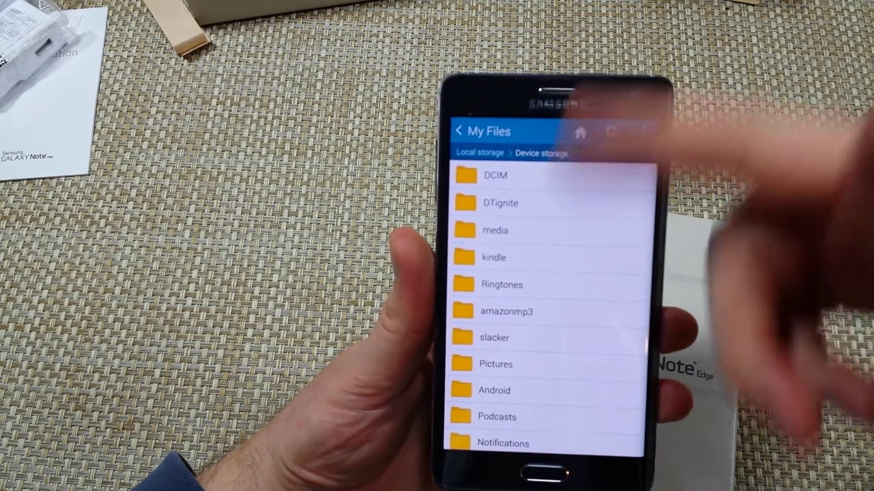
click(502, 257)
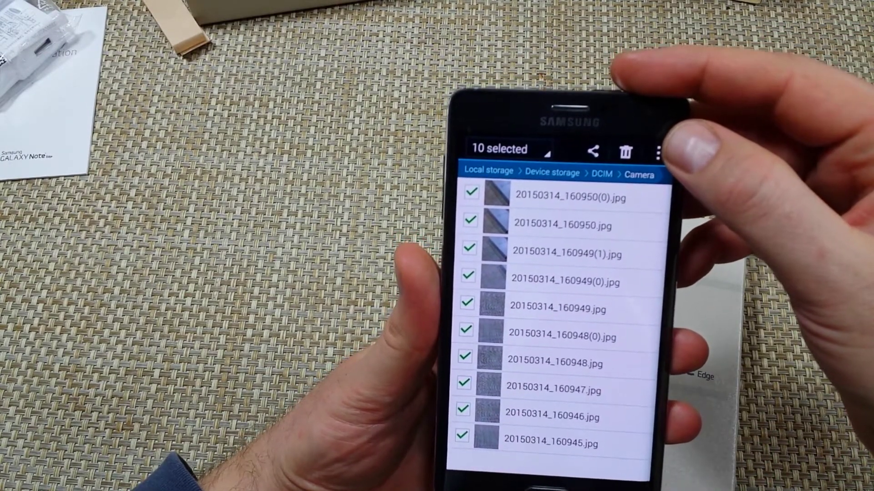
- With all ten photos selected, choose Move from the more-actions menu
click(659, 150)
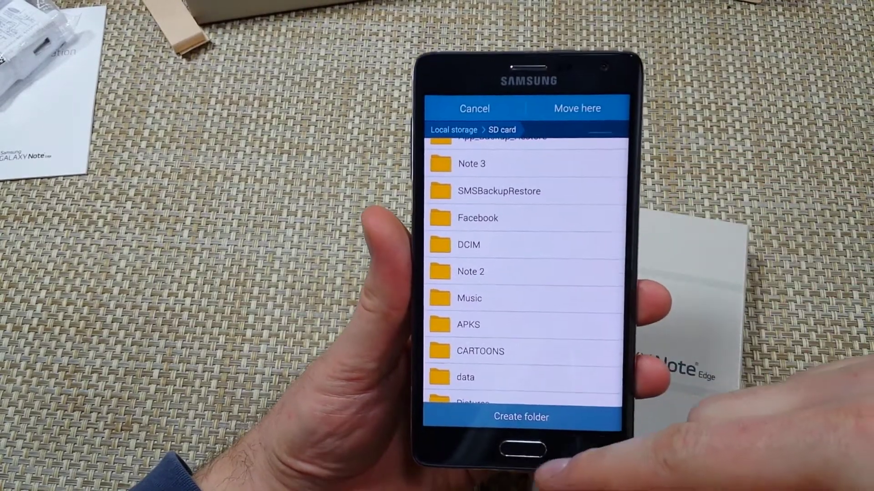
- Start creating a new folder on the SD card destination
click(521, 417)
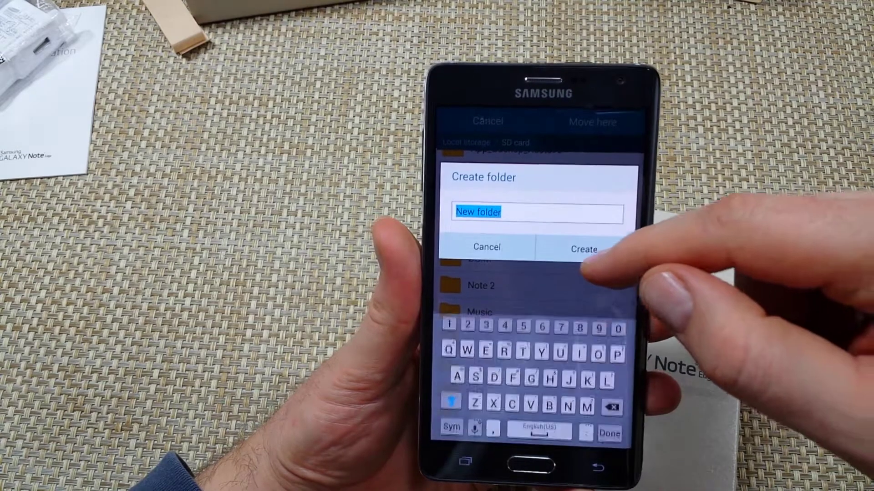